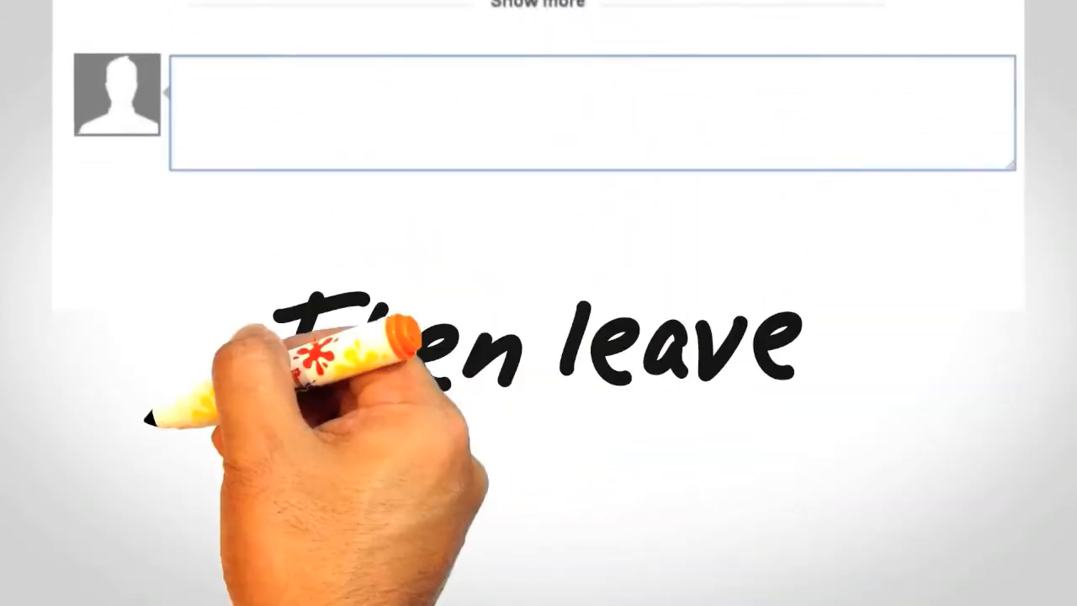
text(join the d)
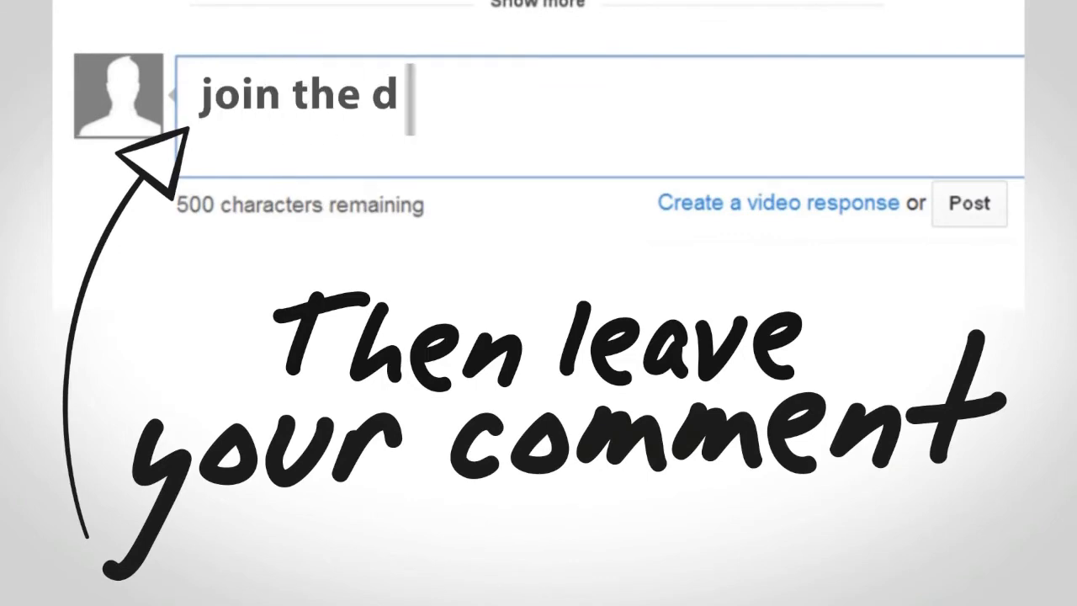
text(iscussion, and leave your comment here...)
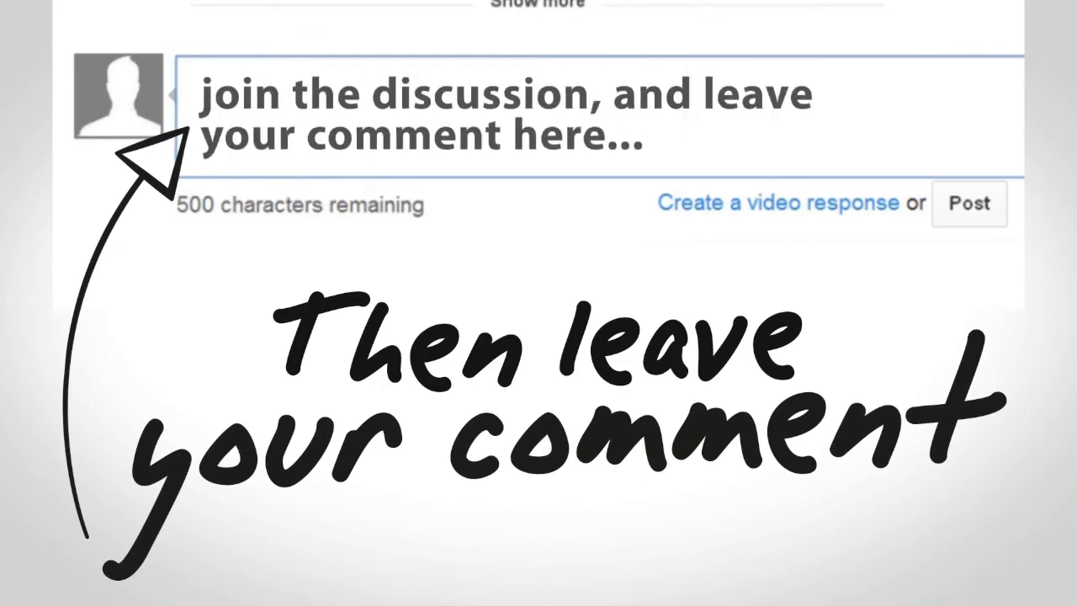